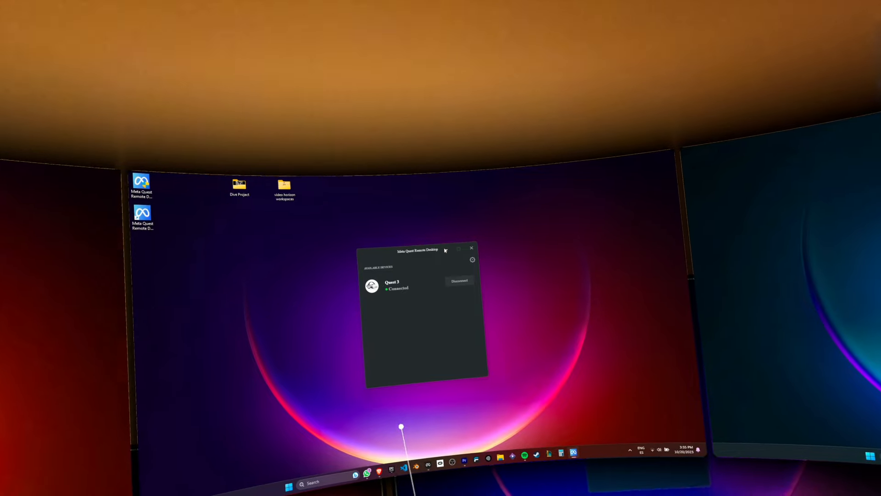
Open Workrooms Settings on the Desk tab to show desk realignment and tracked keyboard options
click(471, 248)
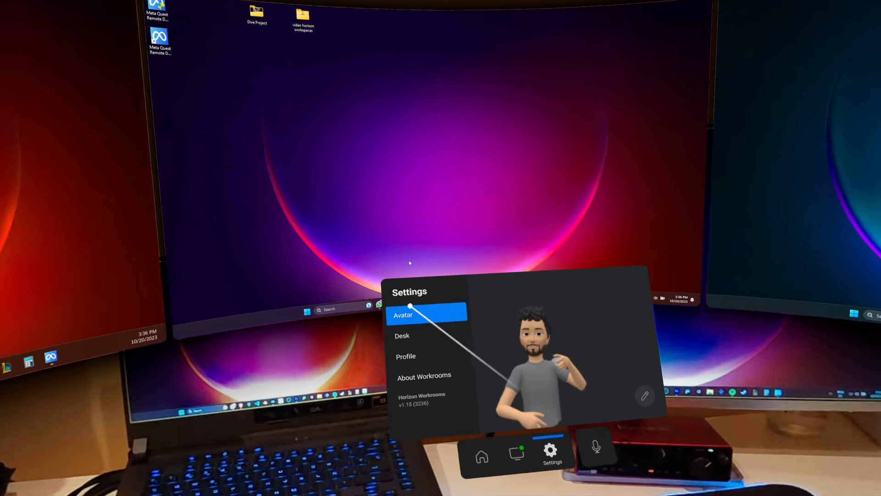
click(402, 335)
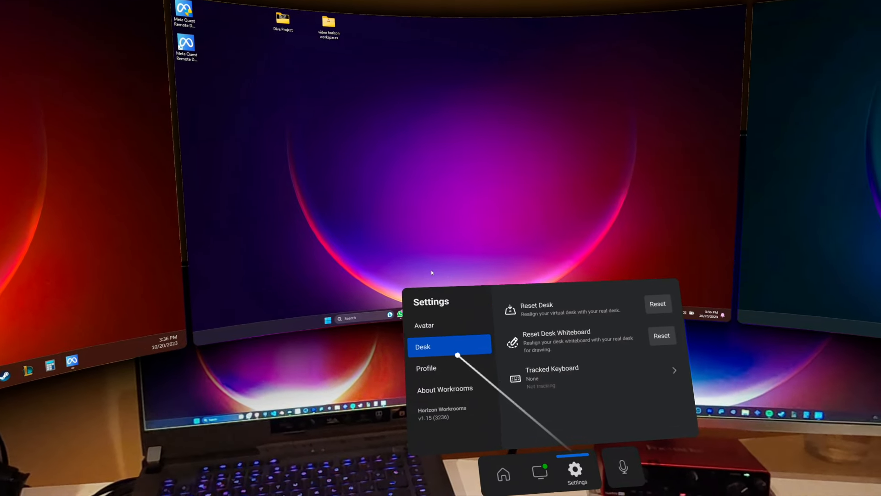